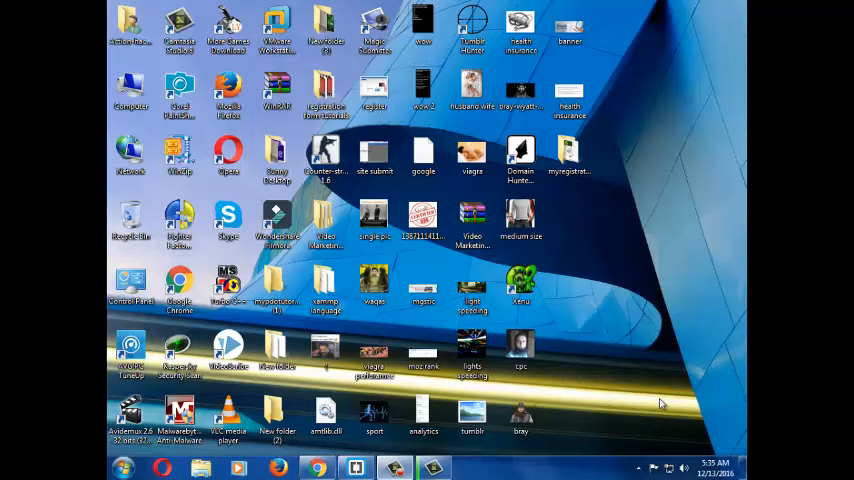
{"action": "mouse_move", "coordinate": [496, 472]}
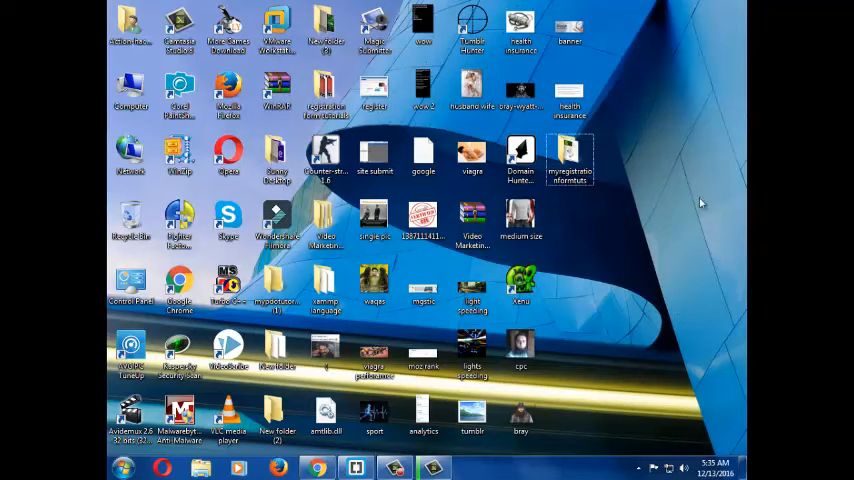
Copy the Basic template code from the getbootstrap.com Getting started page in Chrome.
{"action": "double_click", "coordinate": [570, 160]}
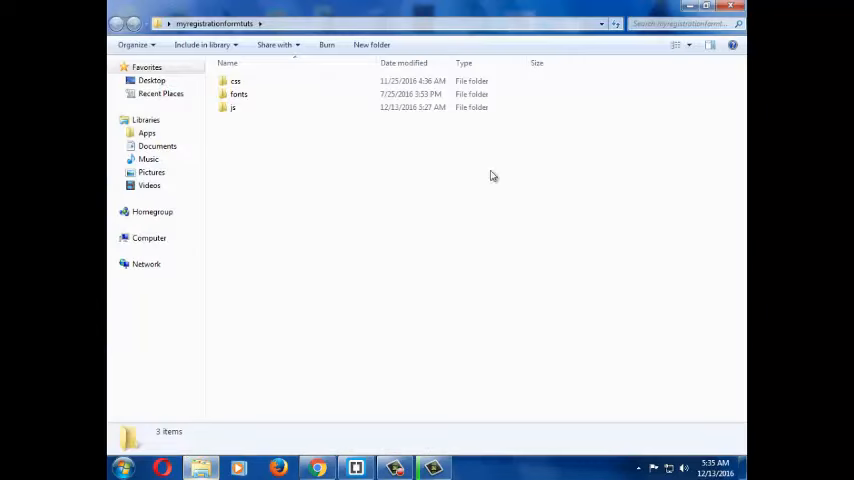
{"action": "left_click", "coordinate": [234, 108]}
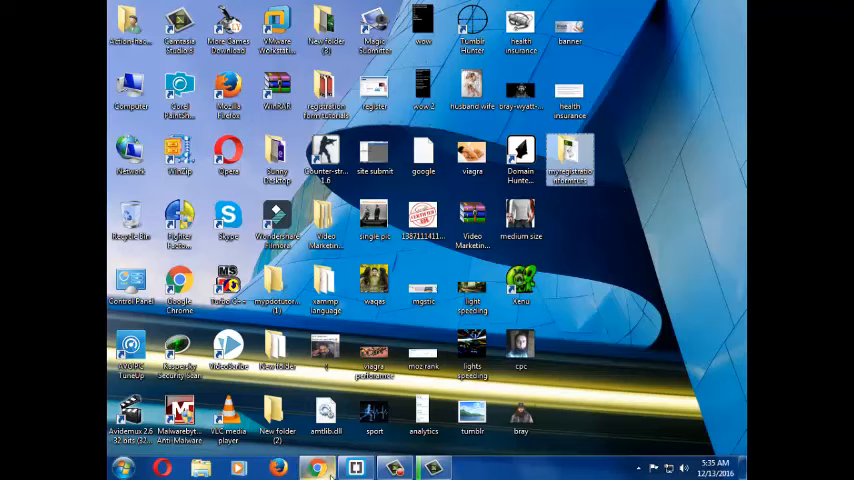
{"action": "left_click", "coordinate": [316, 468]}
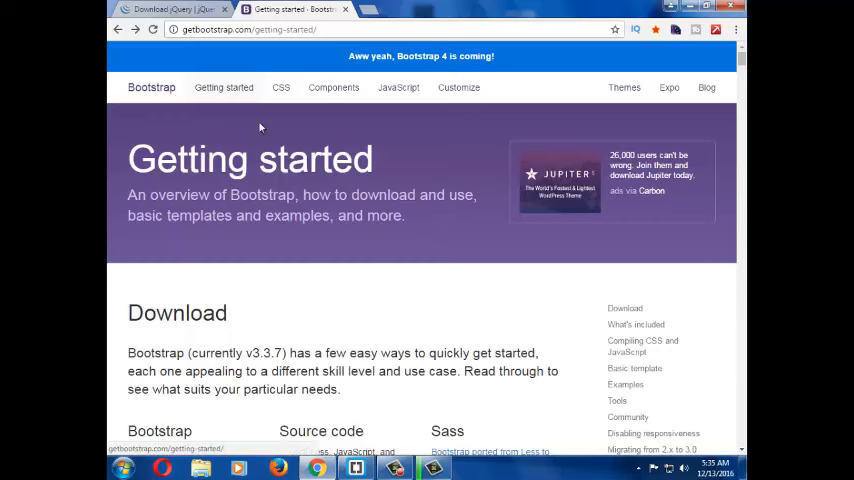
{"action": "scroll", "scroll_direction": "down", "scroll_amount": 3}
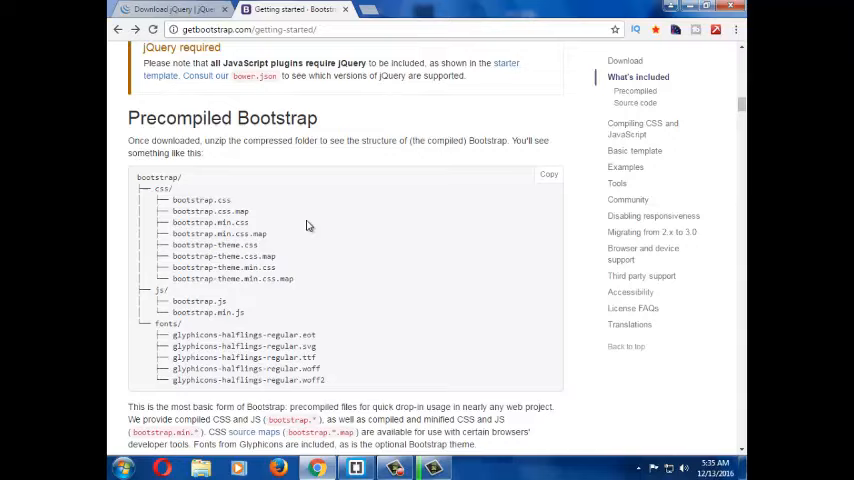
{"action": "scroll", "scroll_direction": "down", "scroll_amount": 3}
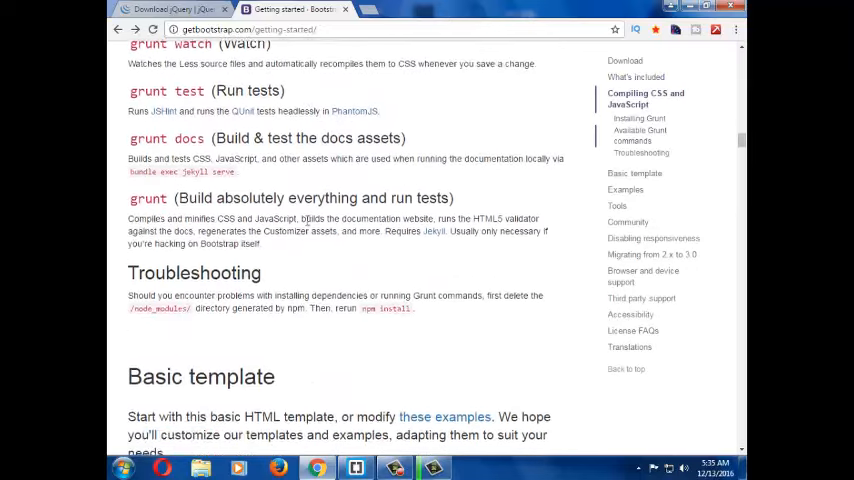
{"action": "left_click", "coordinate": [636, 120]}
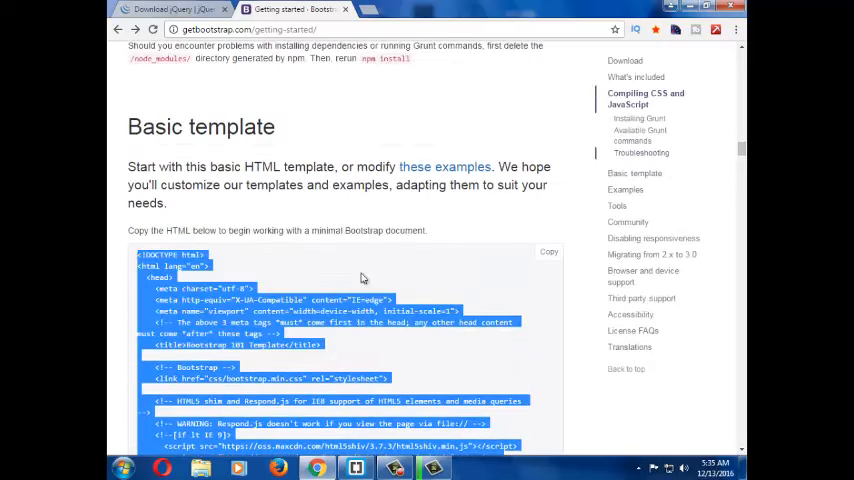
{"action": "left_click", "coordinate": [548, 252]}
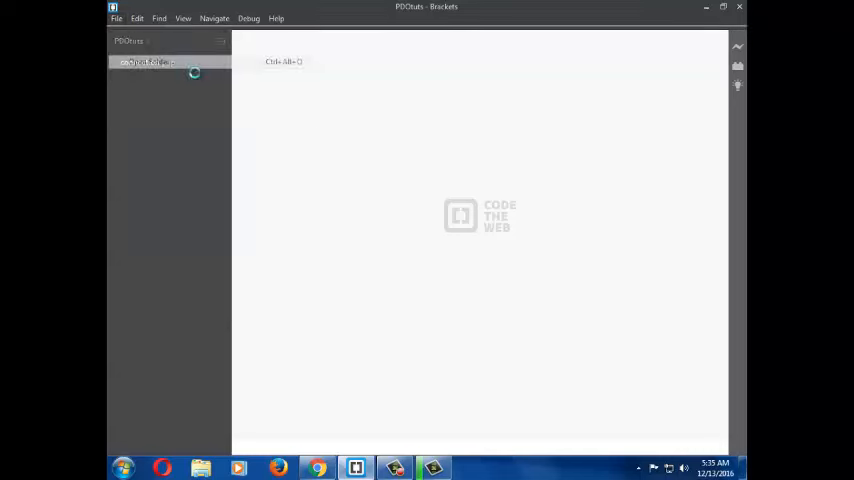
Open myregistrationformtuts as the Brackets project folder for index.html.
{"action": "left_click", "coordinate": [148, 62]}
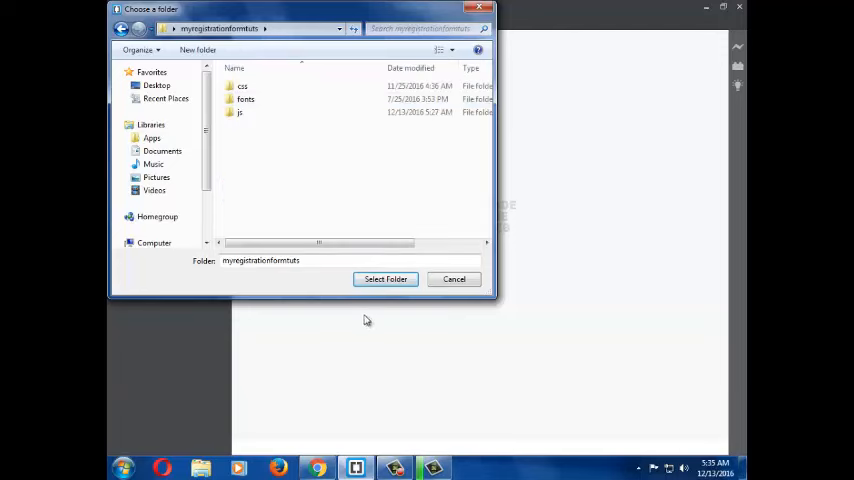
{"action": "left_click", "coordinate": [384, 280]}
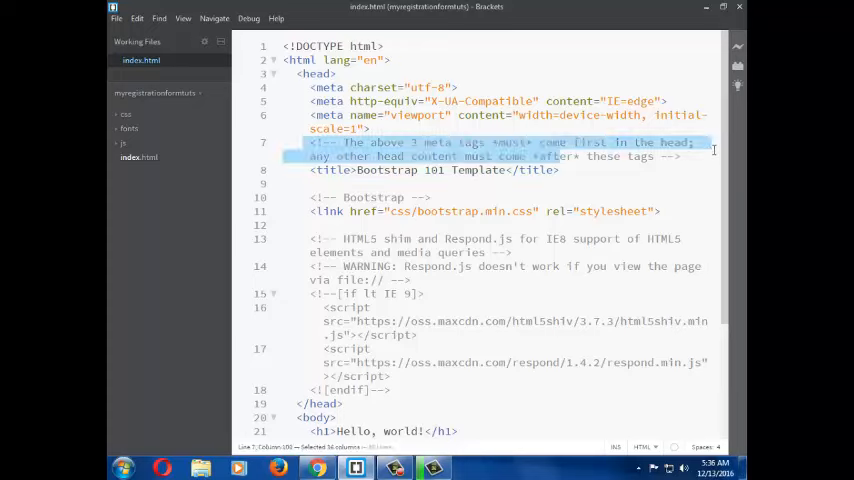
Delete the comment blocks and Hello, world! heading and point the jQuery script at js/jquery.js.
{"action": "key", "text": "Delete"}
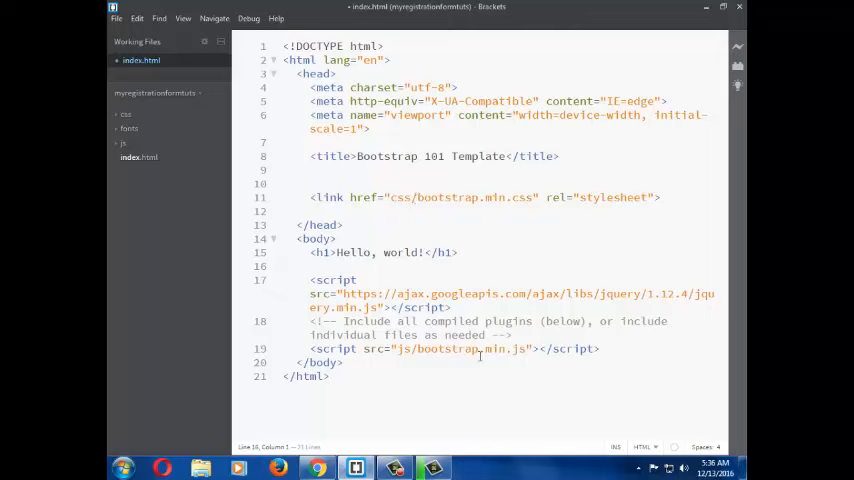
{"action": "left_click_drag", "start_coordinate": [340, 292], "coordinate": [378, 308]}
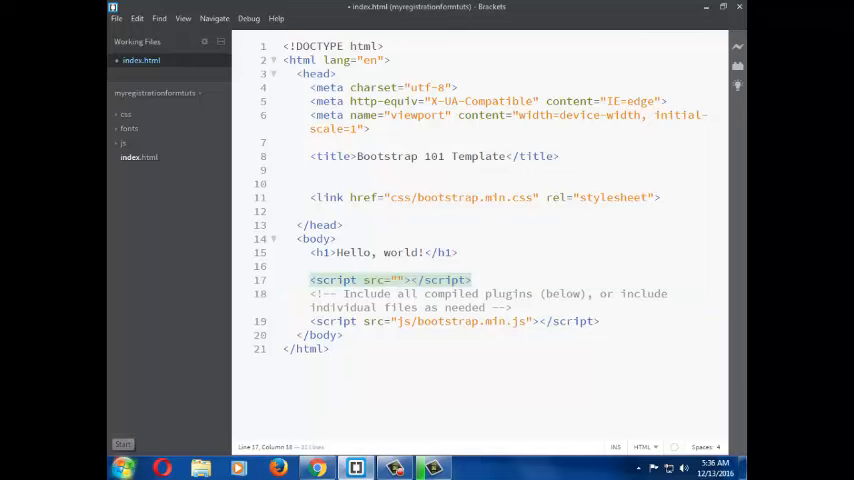
{"action": "type", "text": "js/"}
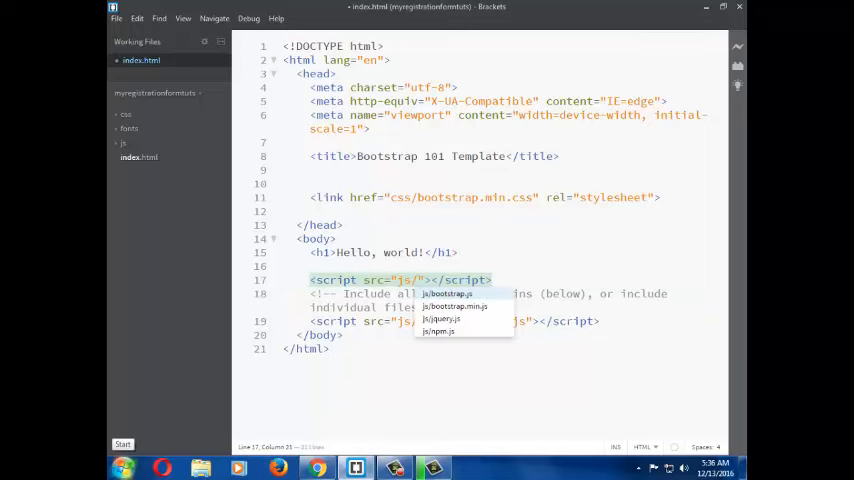
{"action": "left_click", "coordinate": [444, 308]}
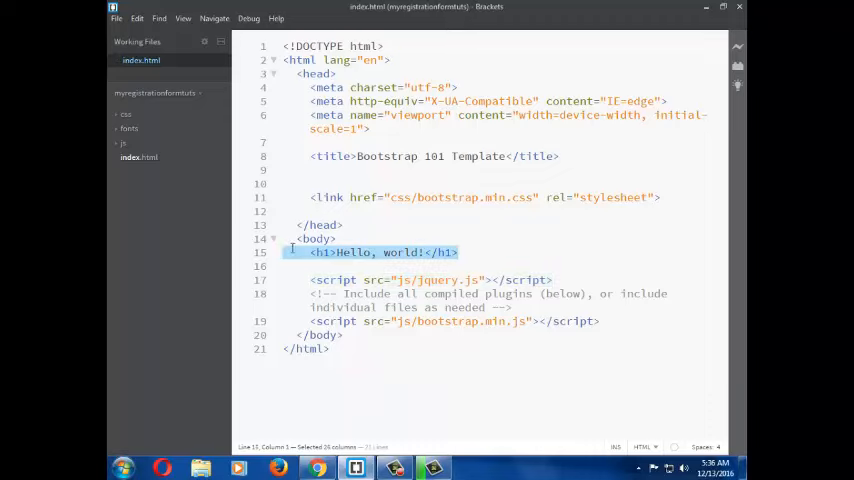
{"action": "key", "text": "Delete"}
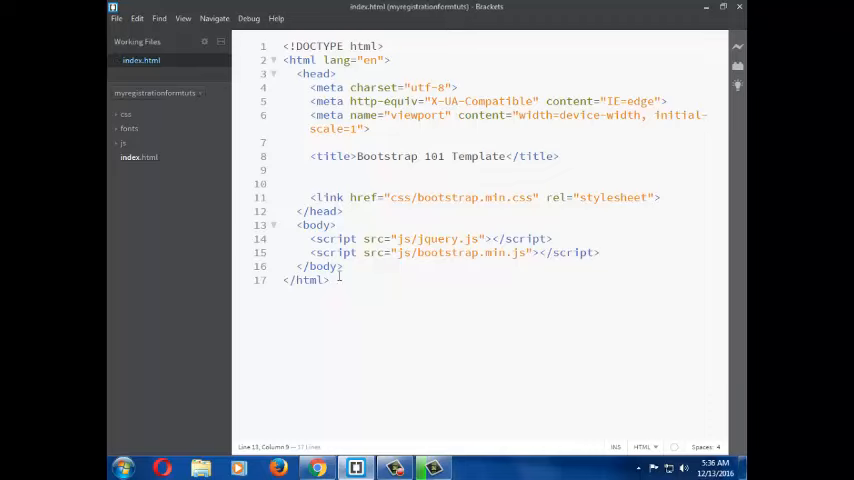
Add <div class="container"></div> to the body, split onto separate lines.
{"action": "type", "text": "<div></div>"}
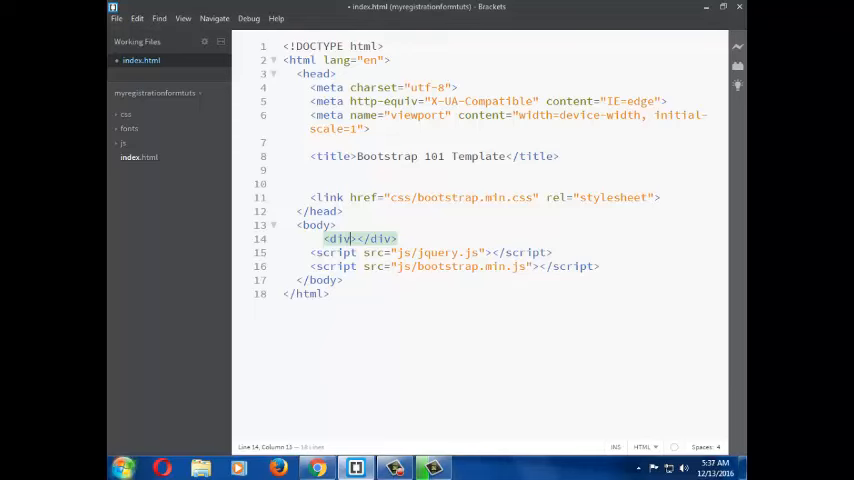
{"action": "type", "text": "id=\"\""}
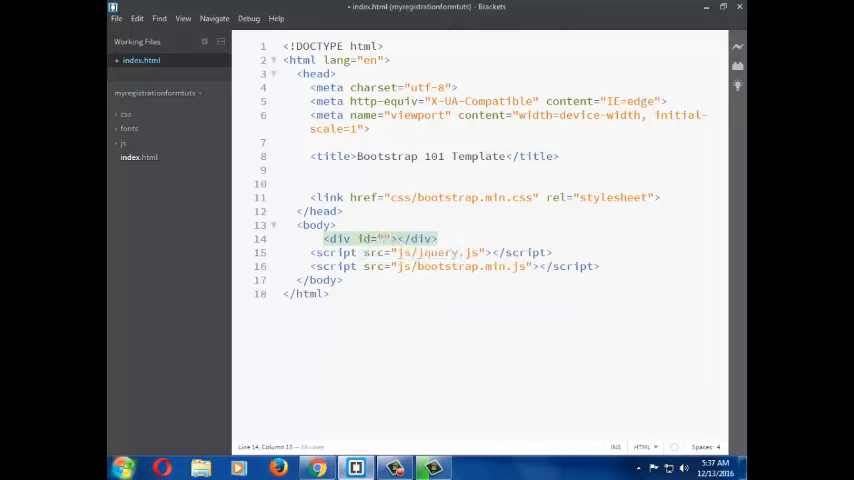
{"action": "type", "text": "container"}
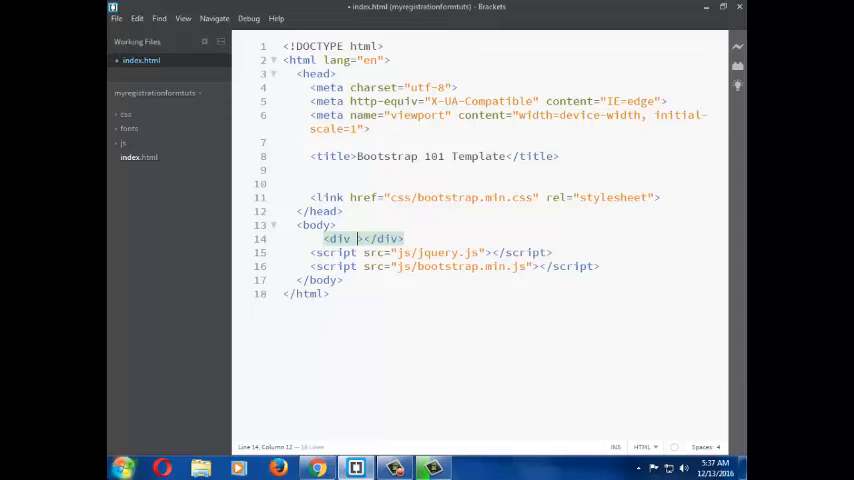
{"action": "type", "text": "cl"}
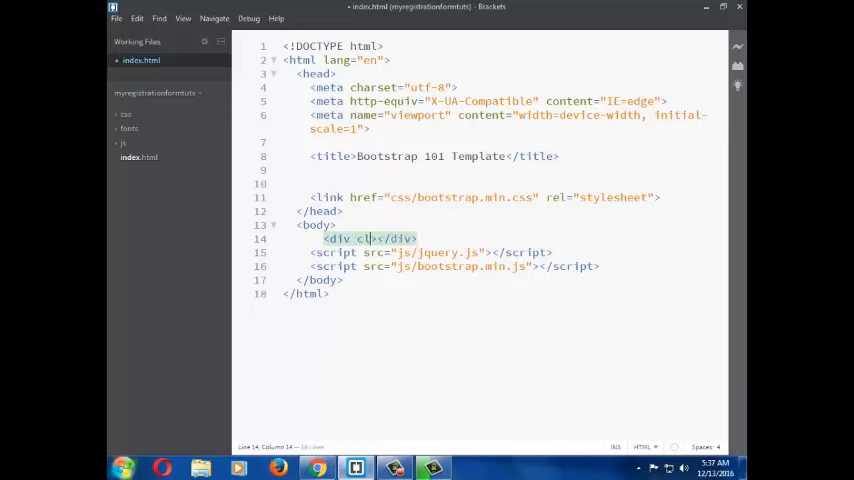
{"action": "type", "text": "ass=\"container"}
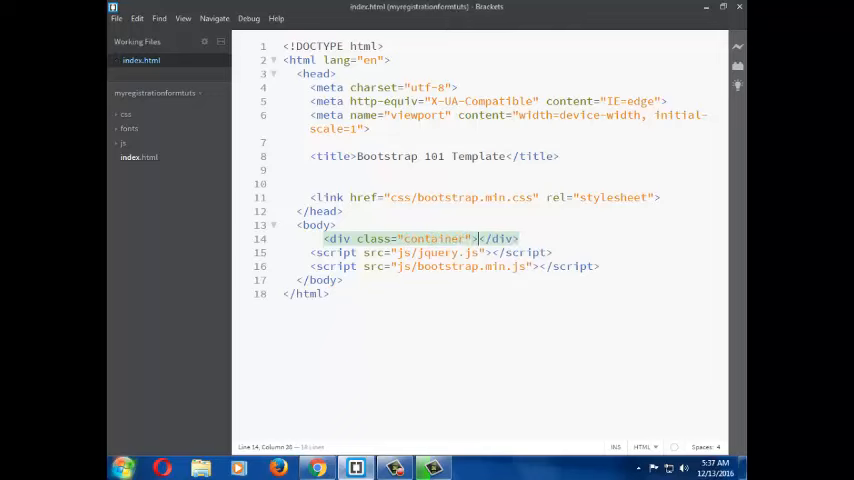
{"action": "key", "text": "Enter"}
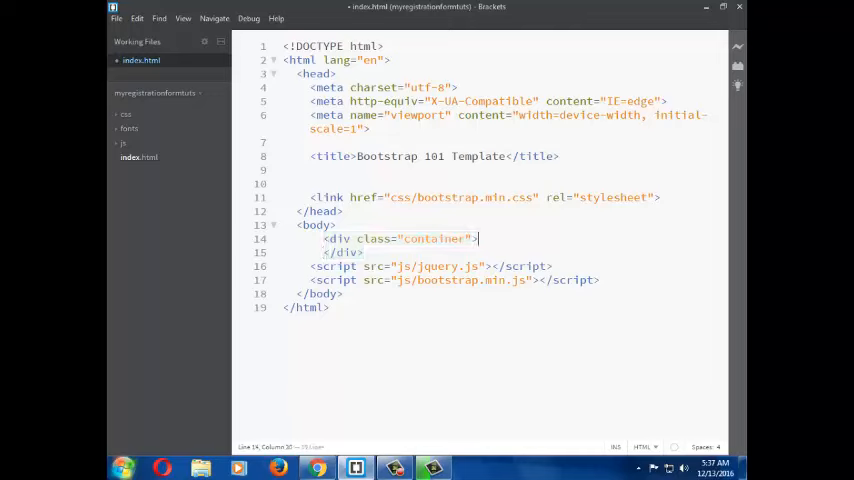
Nest a <div id="registration"></div> inside the container div.
{"action": "type", "text": "Md"}
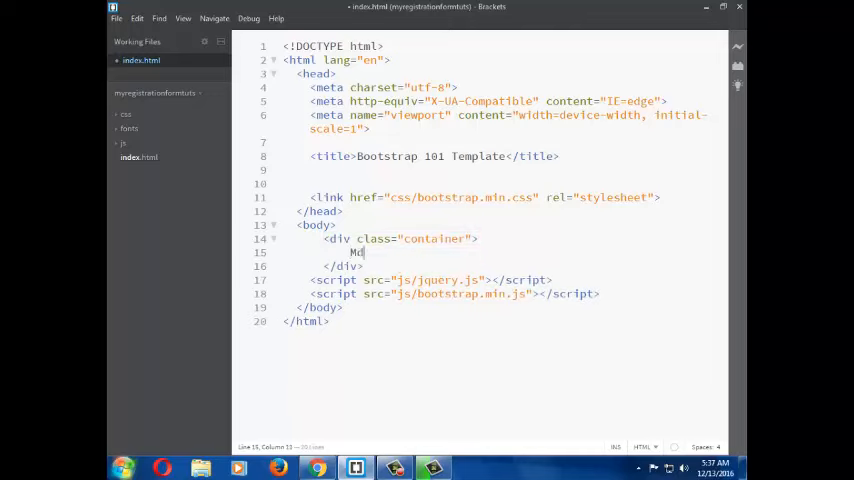
{"action": "type", "text": "div id=\""}
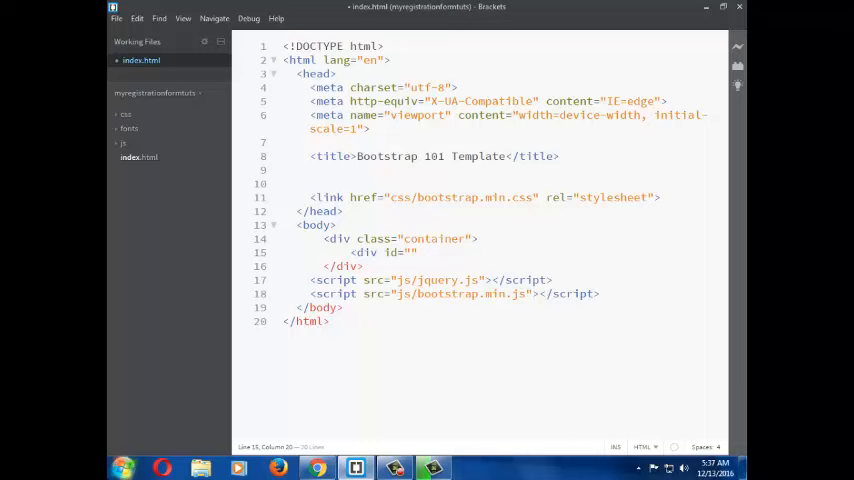
{"action": "type", "text": "reg"}
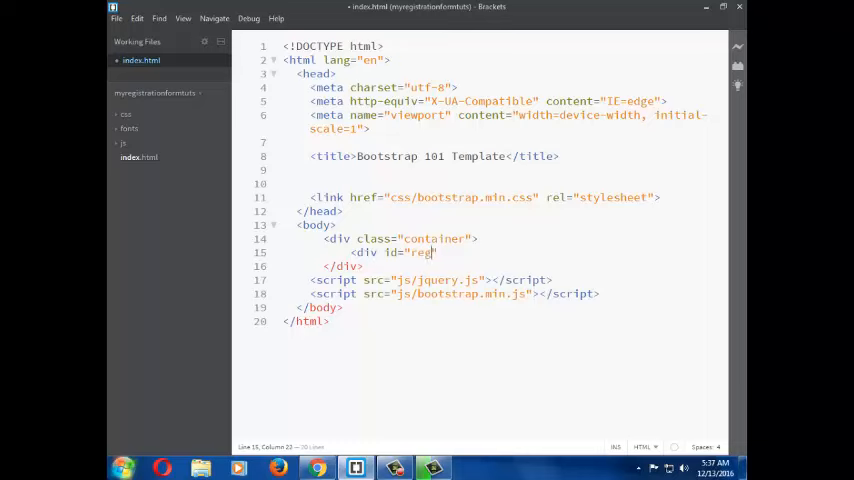
{"action": "type", "text": "istration\"></div>"}
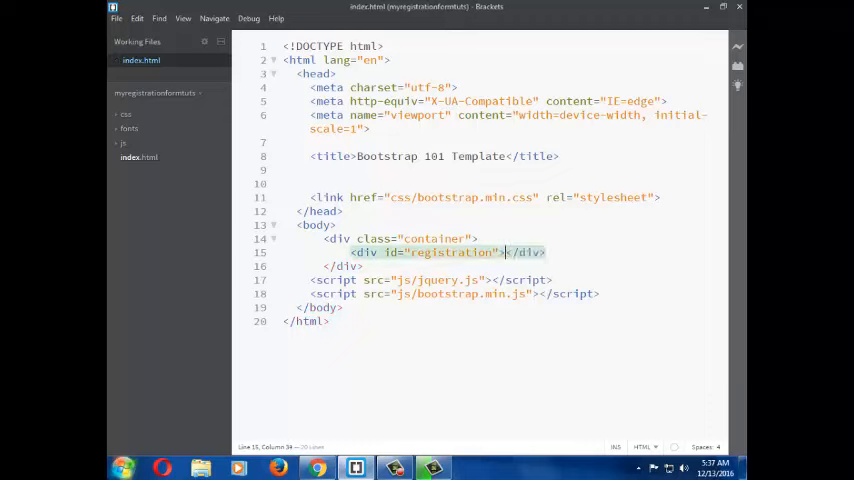
{"action": "key", "text": "enter"}
{"action": "type", "text": "<table"}
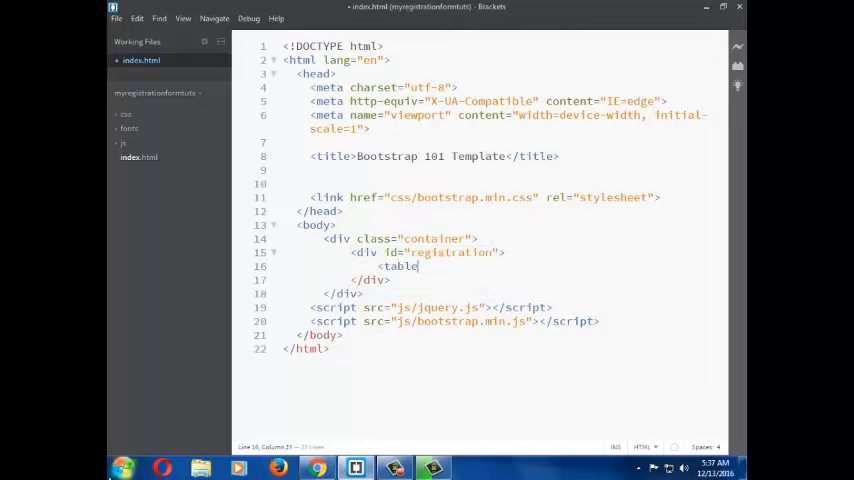
Add a table holding a form with a <tr><th>Registration area</th></tr> header row.
{"action": "type", "text": "></table>"}
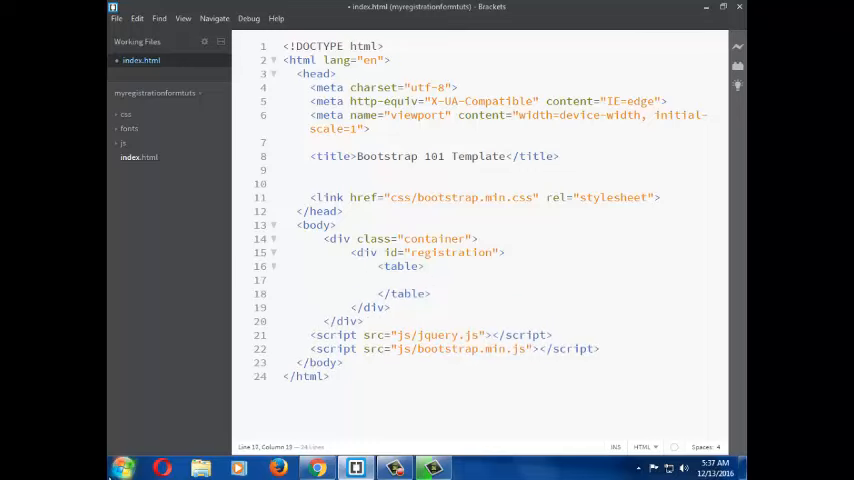
{"action": "type", "text": "<form>"}
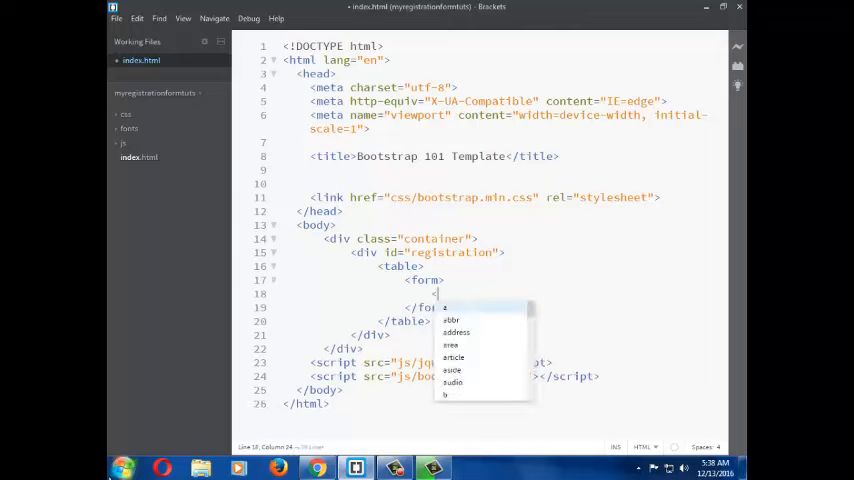
{"action": "key", "text": "Escape"}
{"action": "type", "text": "tr>"}
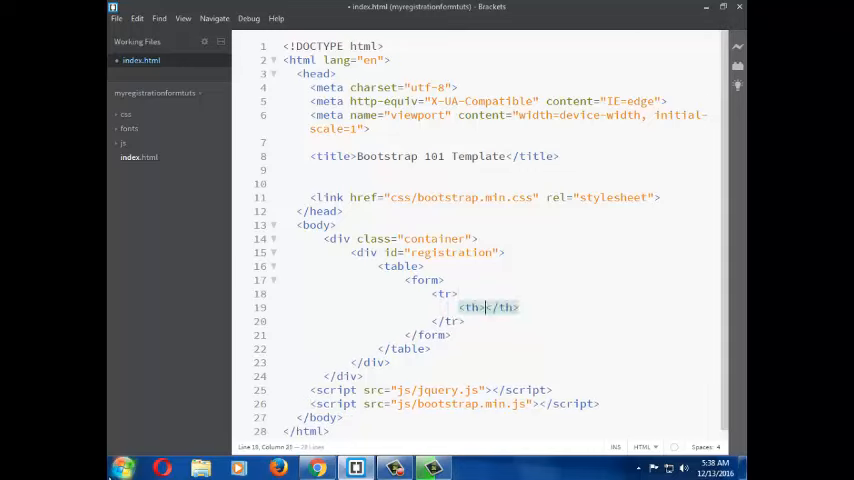
{"action": "type", "text": "RE"}
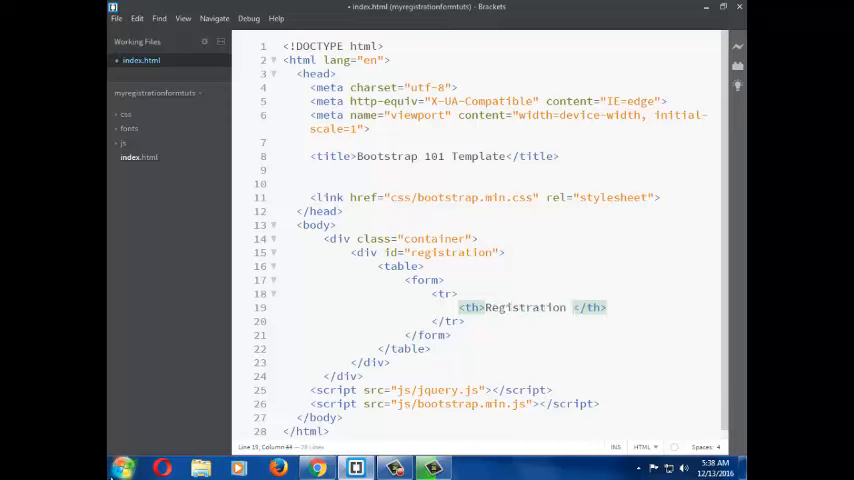
{"action": "type", "text": "area"}
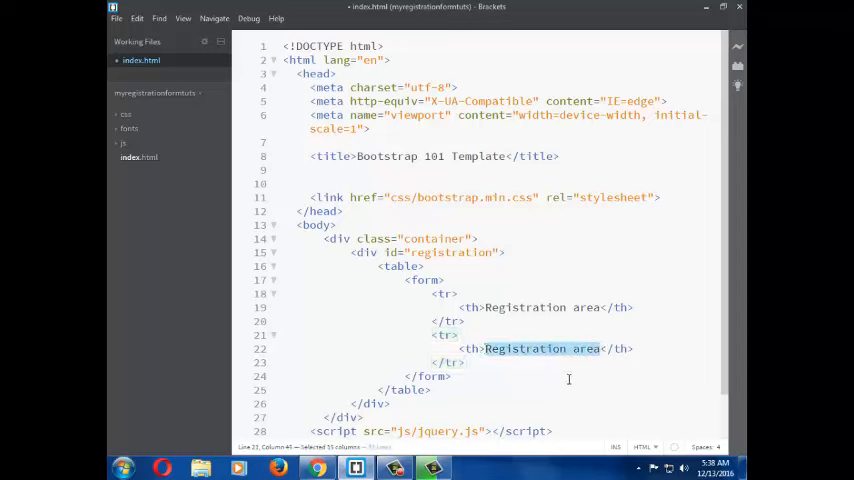
Replace the copied heading with a <label for="name">Your Name:</label> cell.
{"action": "key", "text": "Delete"}
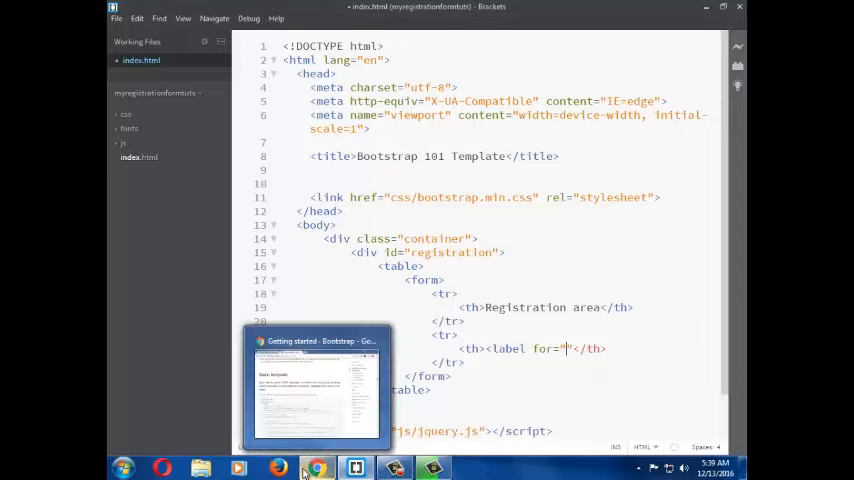
{"action": "type", "text": "name"}
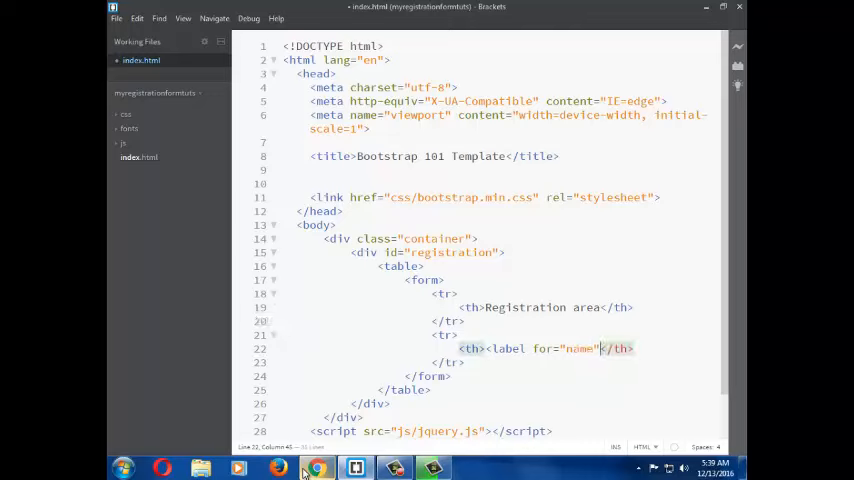
{"action": "type", "text": "></label>"}
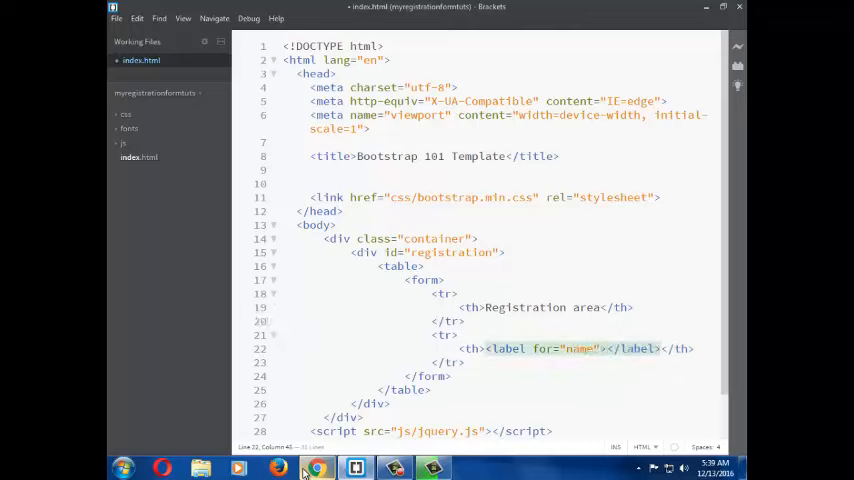
{"action": "type", "text": "y"}
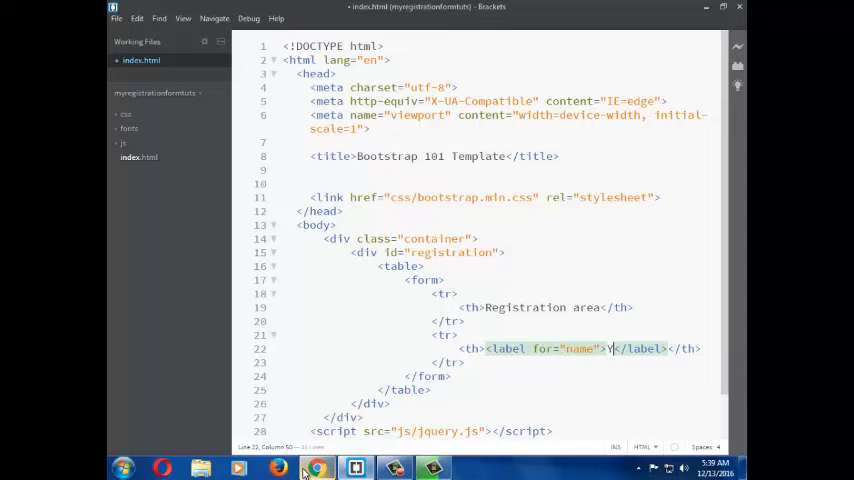
{"action": "type", "text": "Your Name:"}
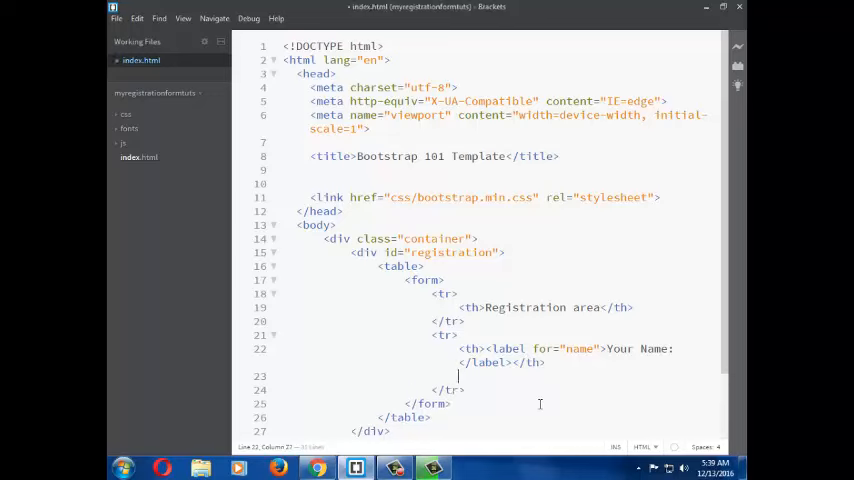
Add a <td> with a text input whose name and id are "name".
{"action": "type", "text": "<td><</td>"}
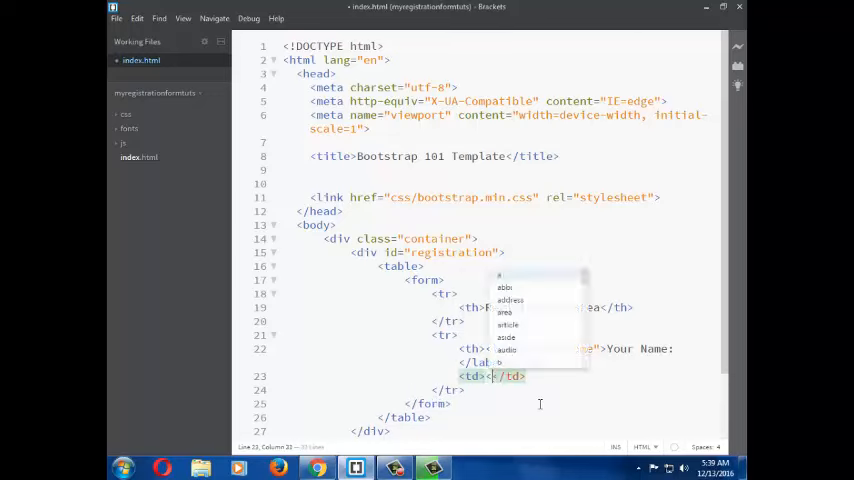
{"action": "type", "text": "input"}
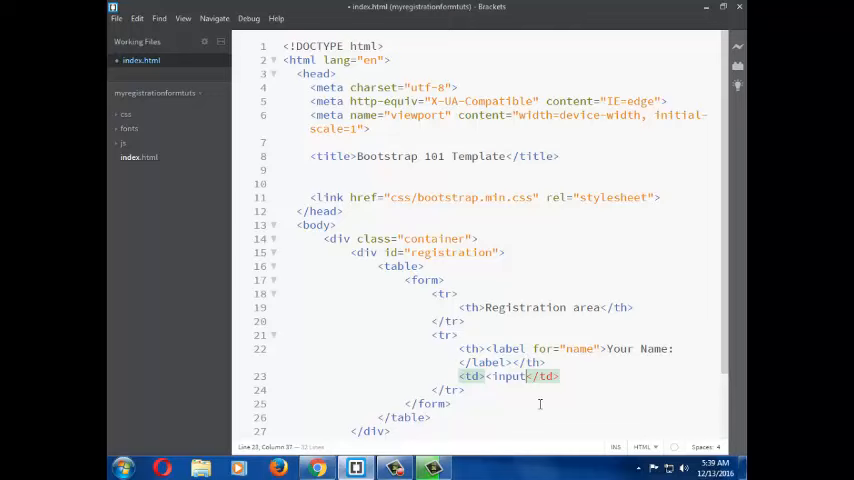
{"action": "type", "text": "type=\"t"}
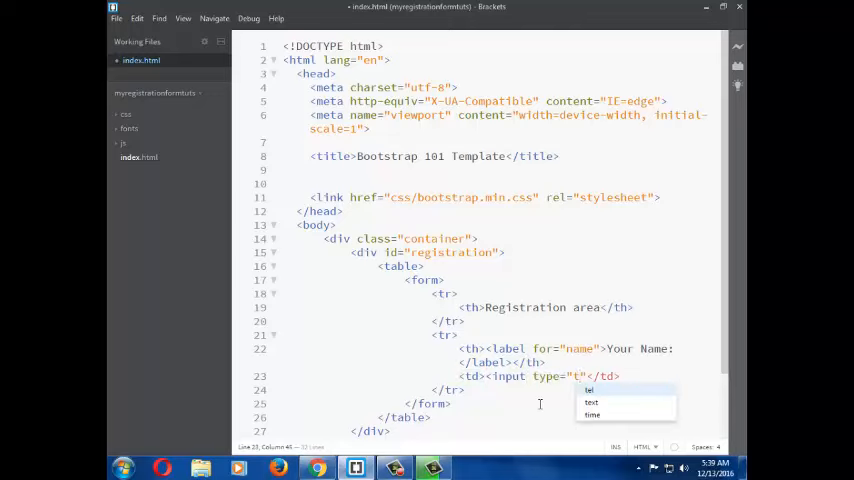
{"action": "left_click", "coordinate": [592, 402]}
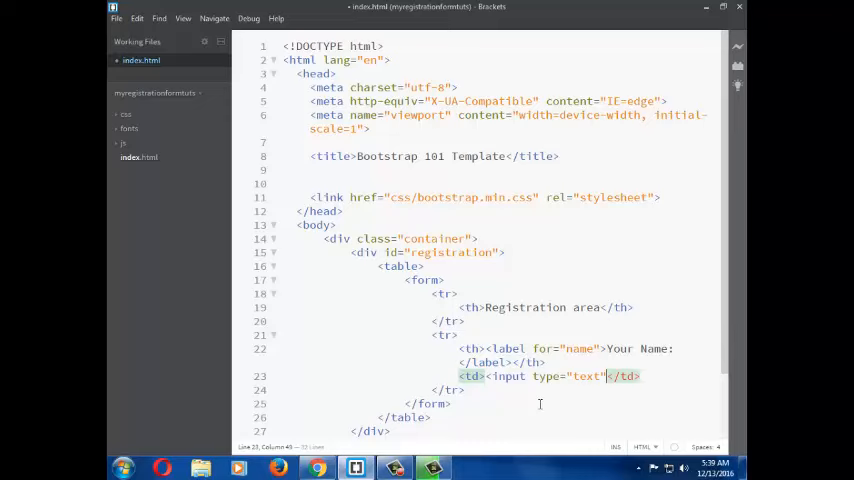
{"action": "type", "text": "name=\"name"}
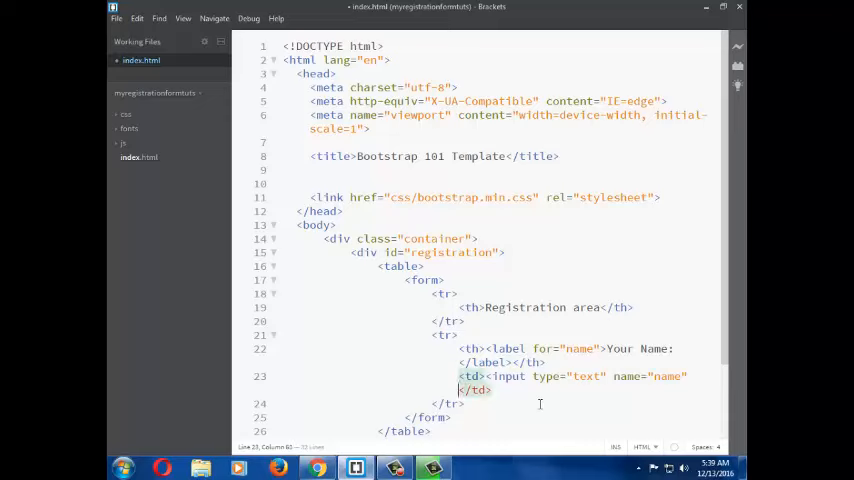
{"action": "type", "text": "id=\"name\"/>"}
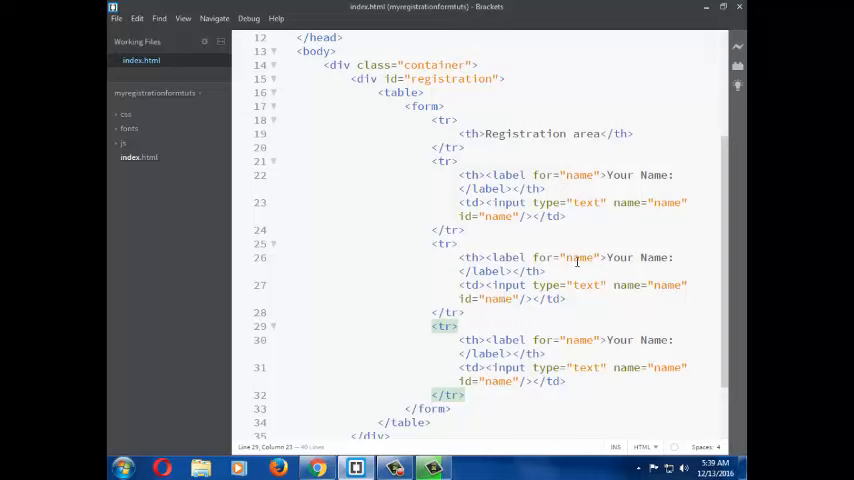
Edit the duplicated rows' for, type, name and id attributes to email and c_email.
{"action": "type", "text": "email"}
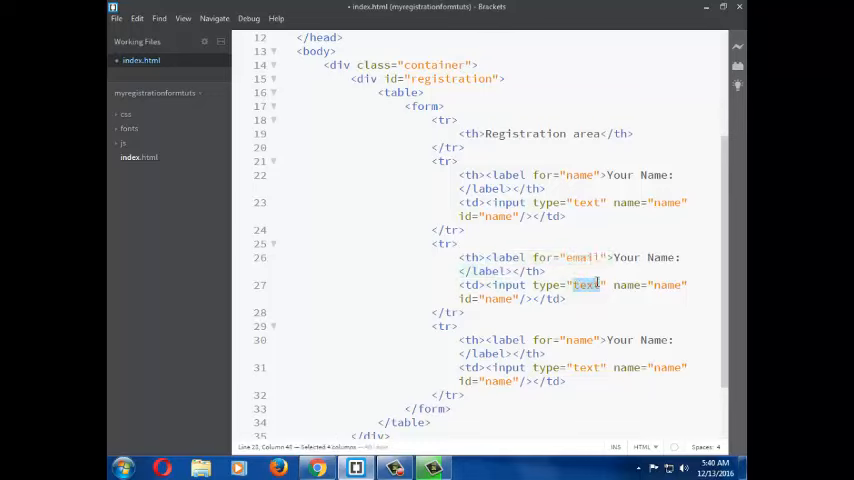
{"action": "type", "text": "email"}
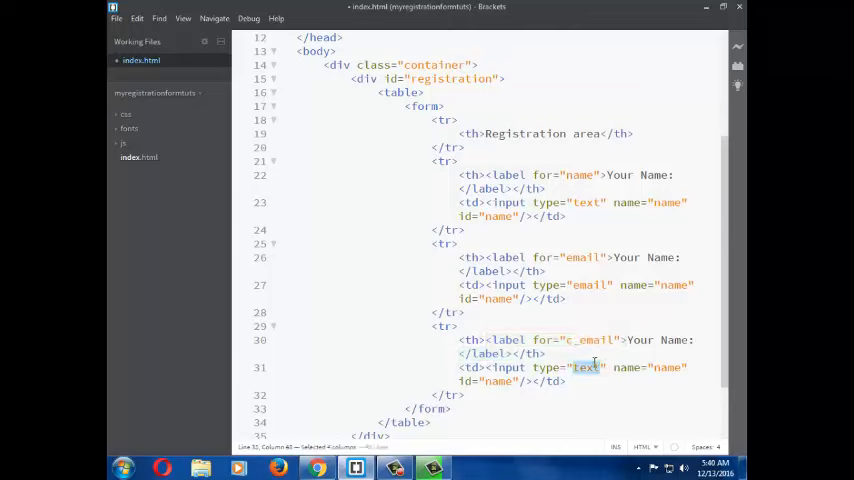
{"action": "type", "text": "email"}
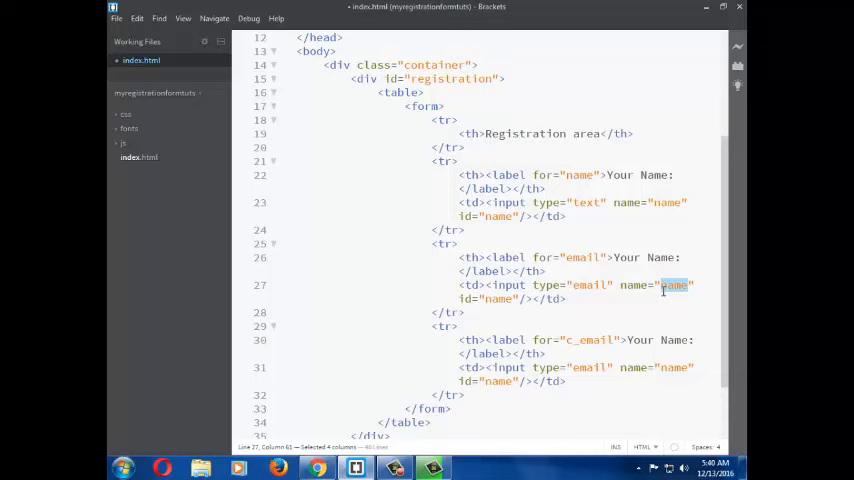
{"action": "type", "text": "email"}
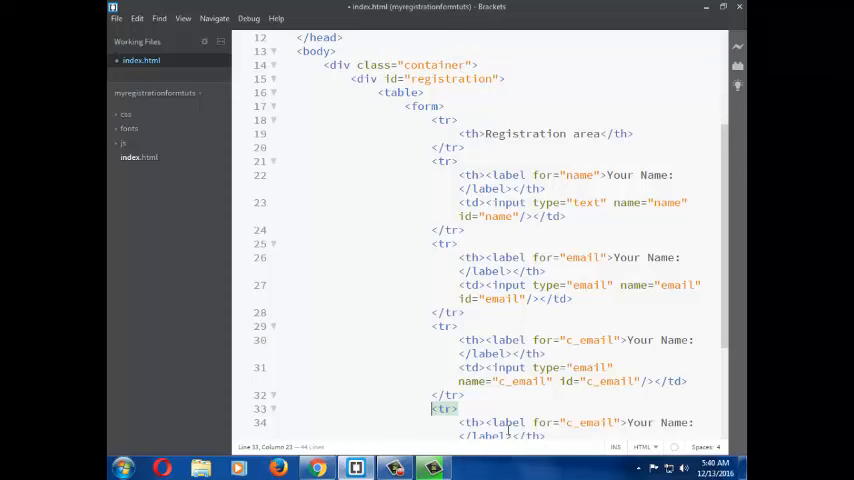
Change the next rows to pass and c_pass with type="password" inputs.
{"action": "scroll", "scroll_direction": "down", "scroll_amount": 3}
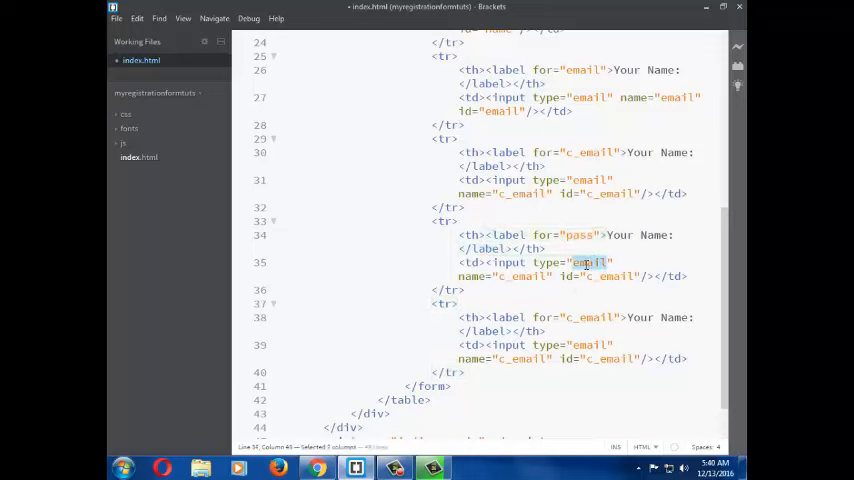
{"action": "type", "text": "password"}
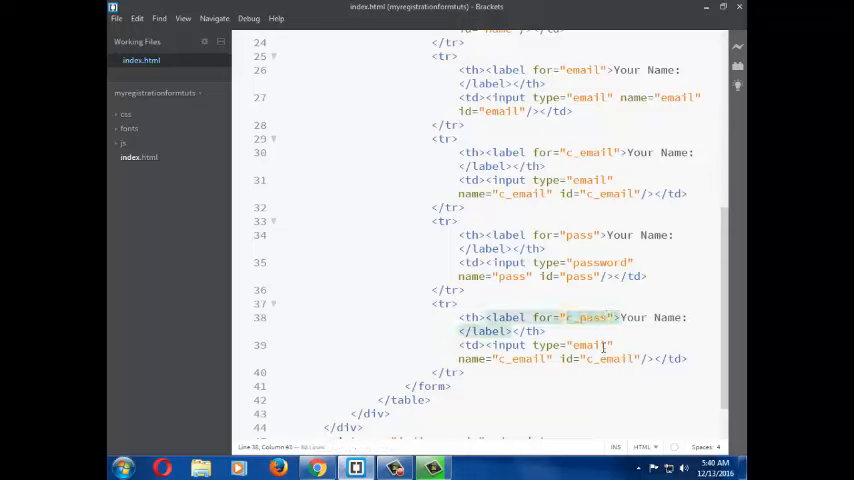
{"action": "double_click", "coordinate": [600, 262]}
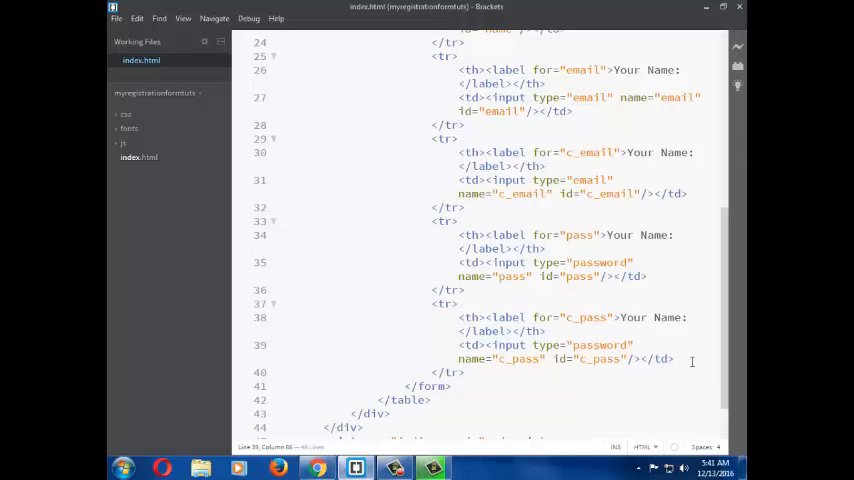
{"action": "left_click", "coordinate": [676, 358]}
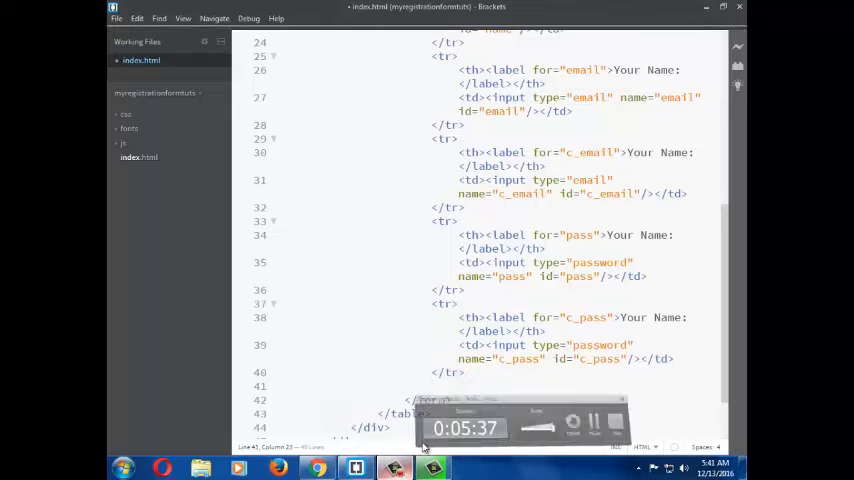
Add a final row with <input type="submit" name="submit" id="submit"/> and dismiss the Live Preview notice.
{"action": "type", "text": "<tr><</tr>"}
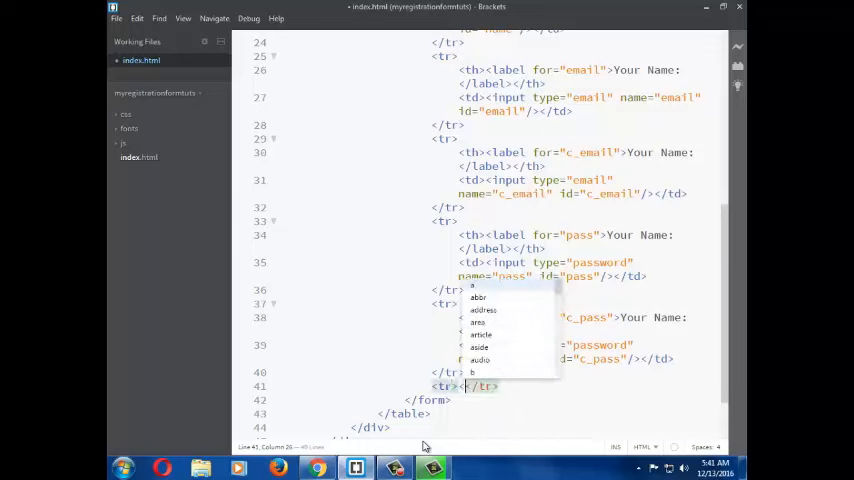
{"action": "type", "text": "<td>M</td>"}
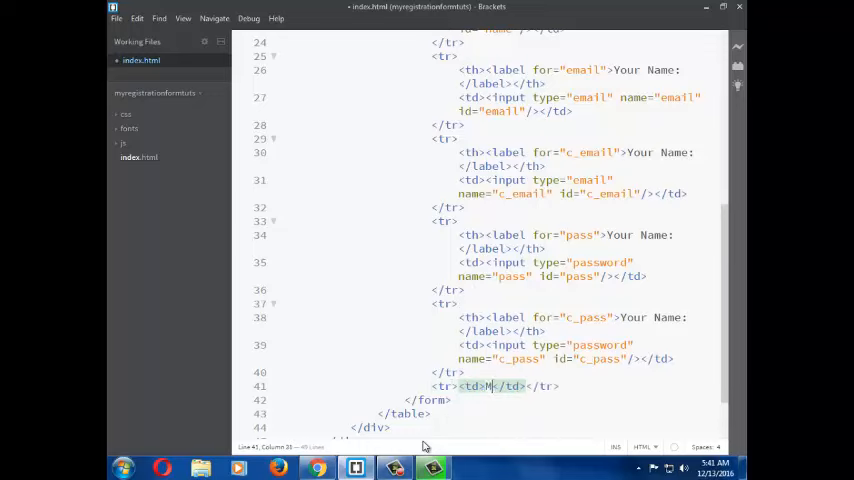
{"action": "type", "text": "id"}
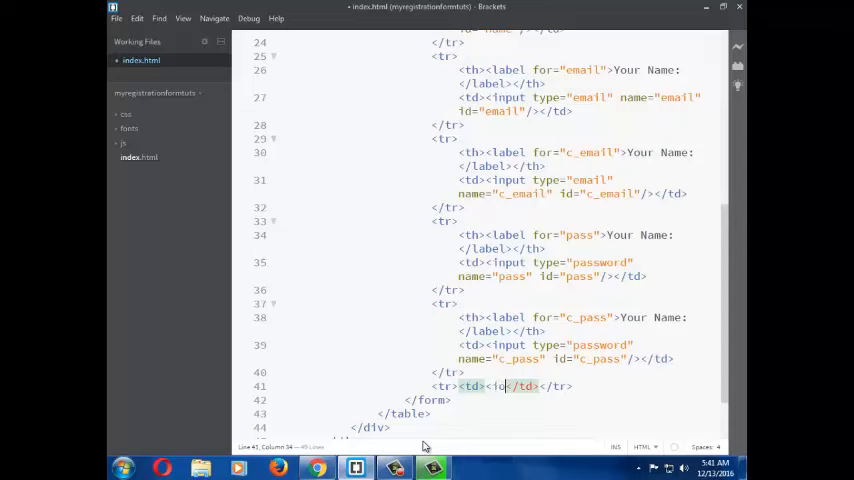
{"action": "type", "text": "np"}
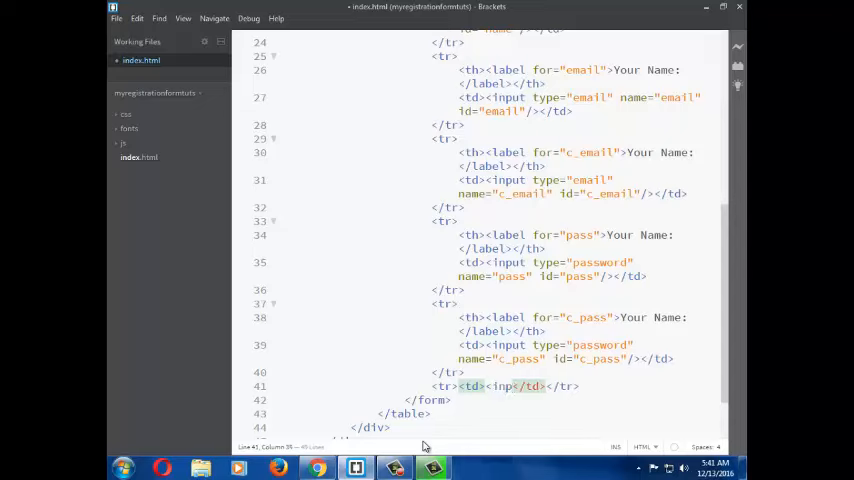
{"action": "type", "text": "type="}
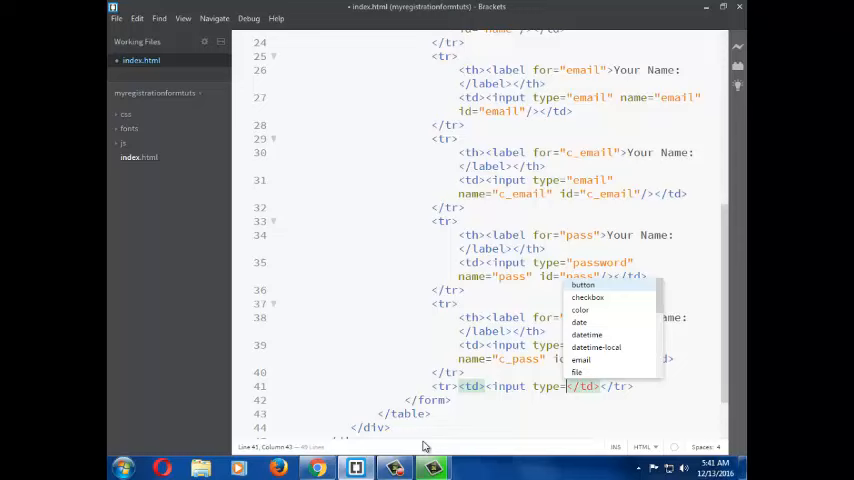
{"action": "type", "text": "submit\" name=\"\""}
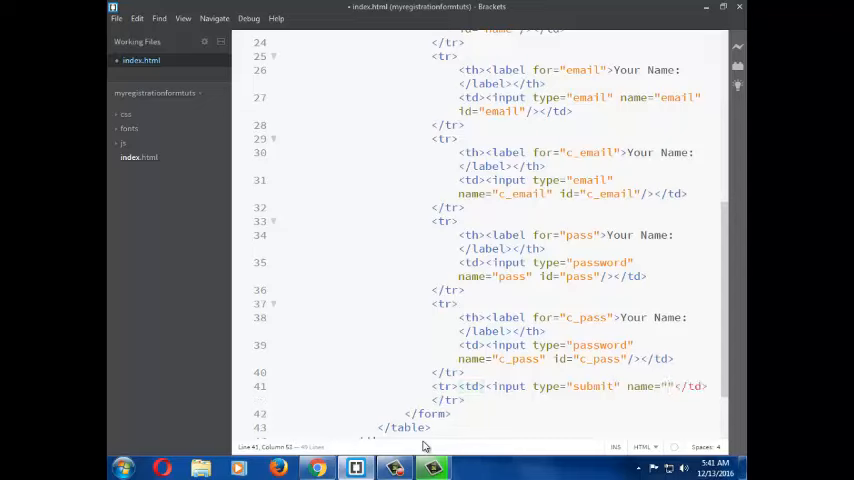
{"action": "type", "text": "b"}
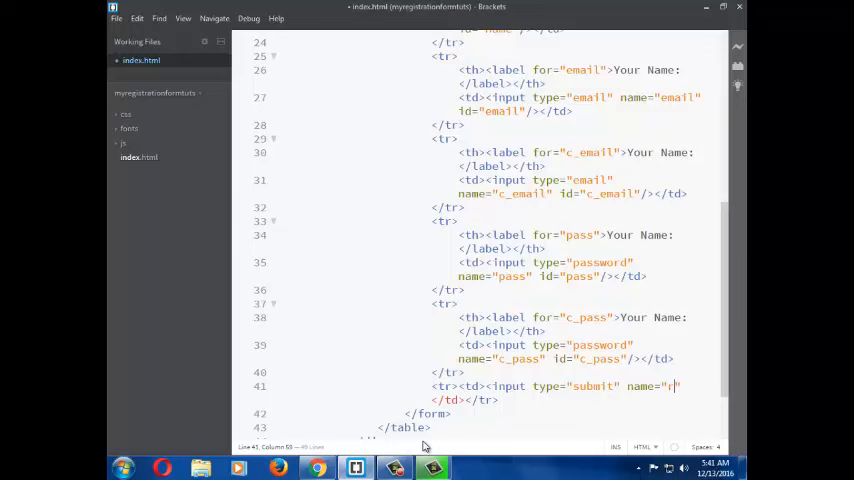
{"action": "type", "text": "ubmit"}
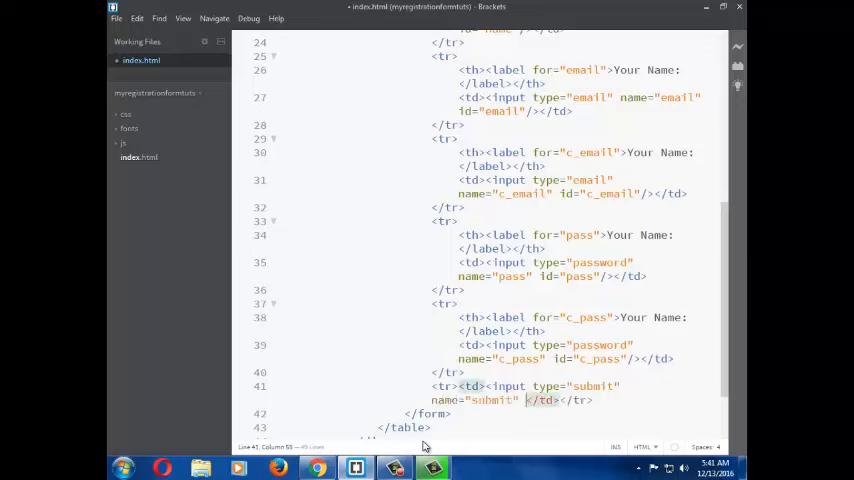
{"action": "type", "text": "id=\""}
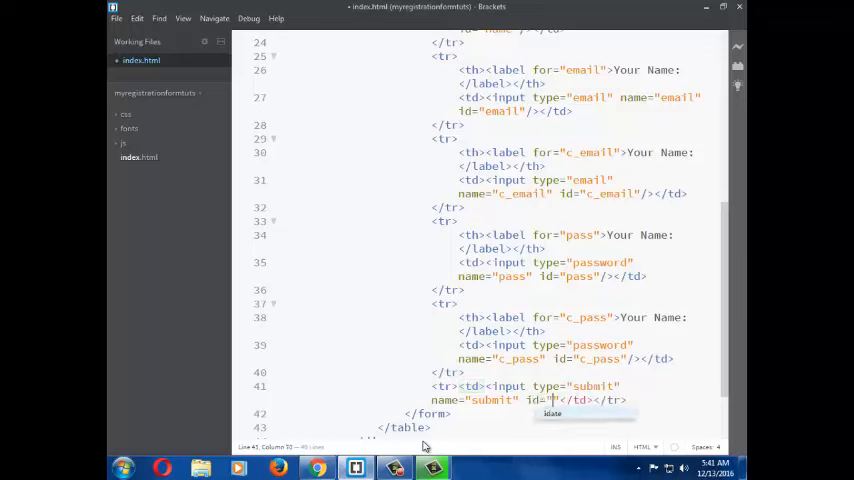
{"action": "type", "text": "submit"}
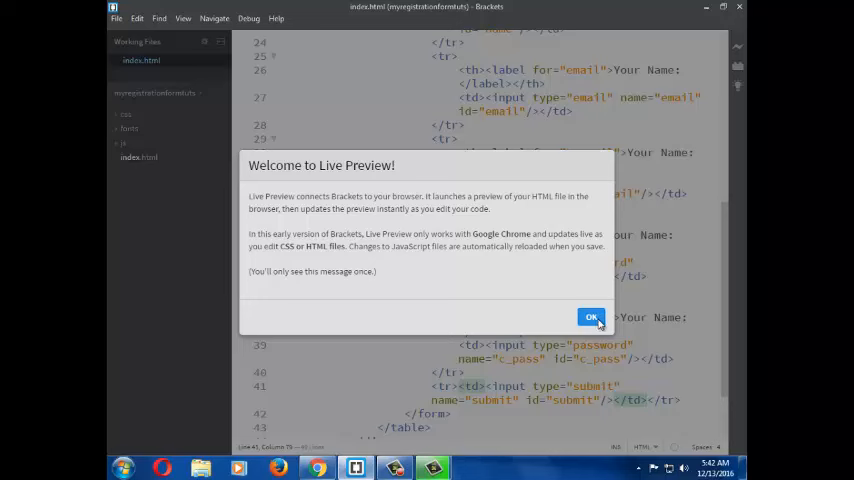
{"action": "left_click", "coordinate": [592, 316]}
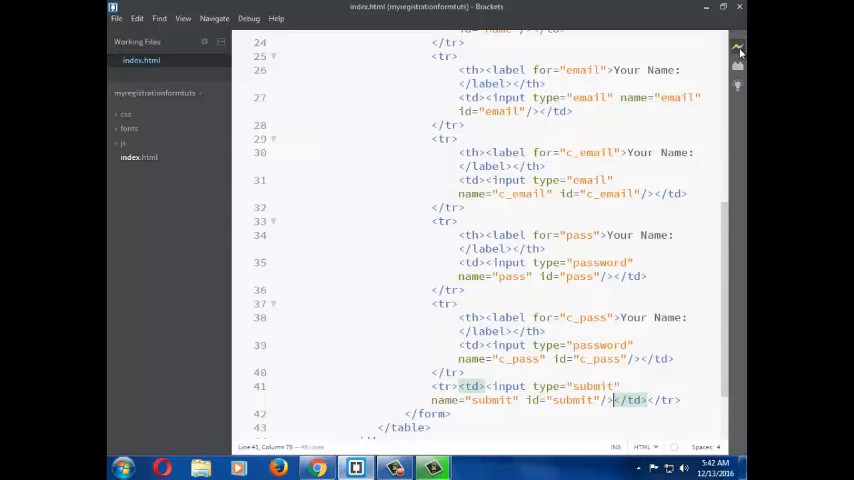
View the 127.0.0.1 live preview of the registration form in Chrome.
{"action": "left_click", "coordinate": [316, 468]}
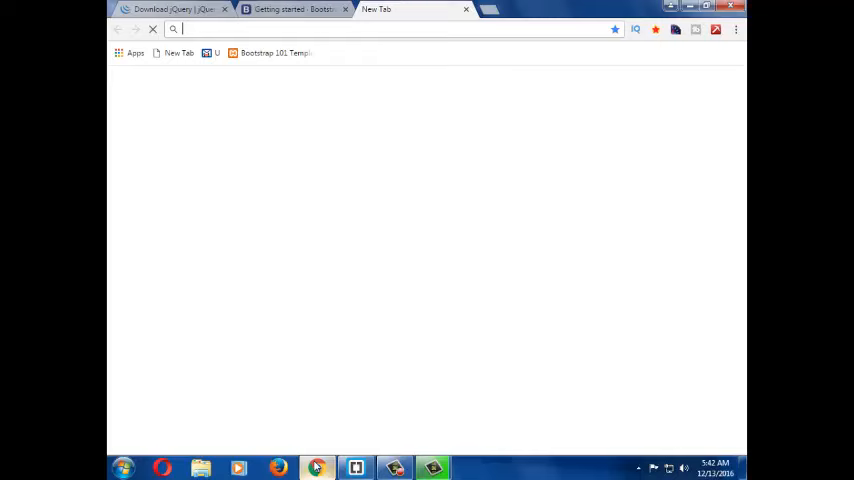
{"action": "left_click", "coordinate": [290, 8]}
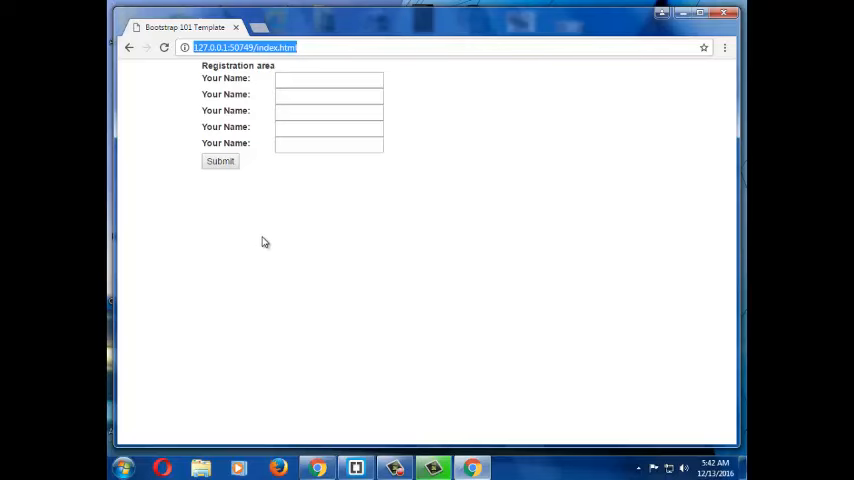
{"action": "mouse_move", "coordinate": [270, 232]}
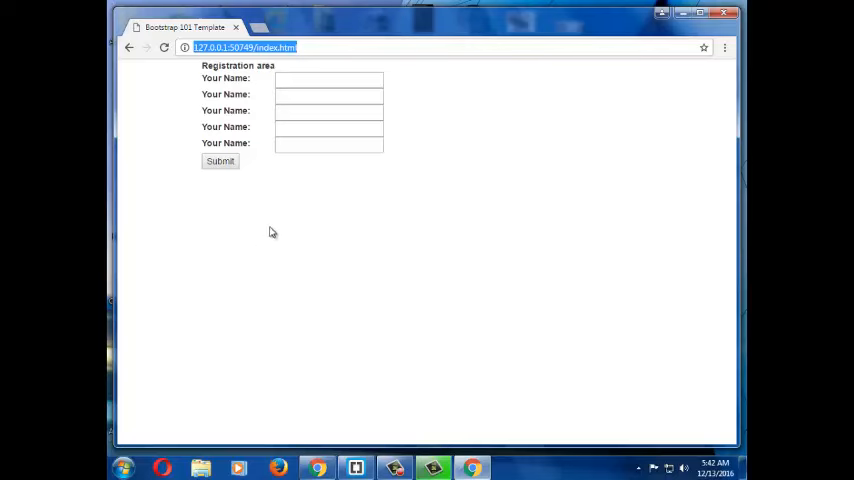
{"action": "mouse_move", "coordinate": [272, 114]}
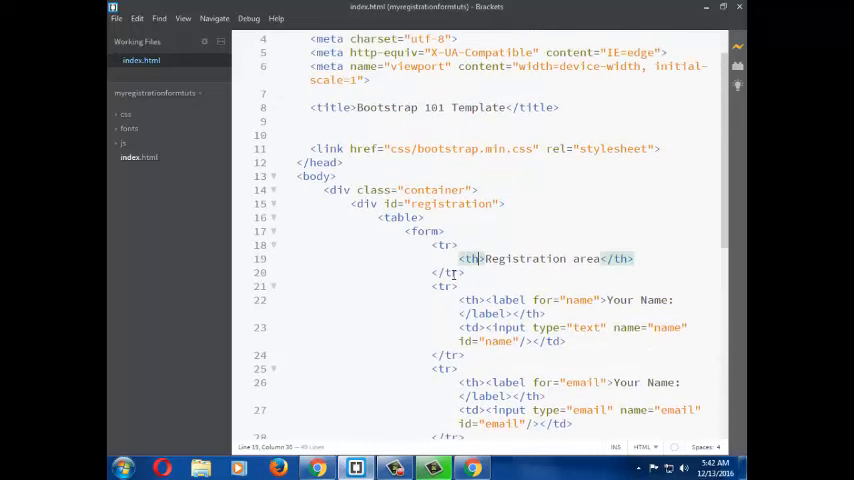
Add colspan="2" to the Registration area header cell via code hints.
{"action": "type", "text": "colspan=\""}
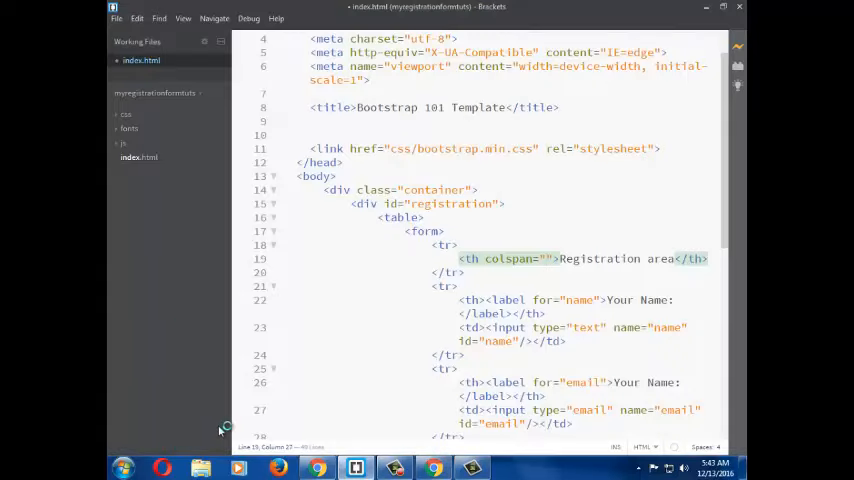
{"action": "left_click", "coordinate": [292, 328]}
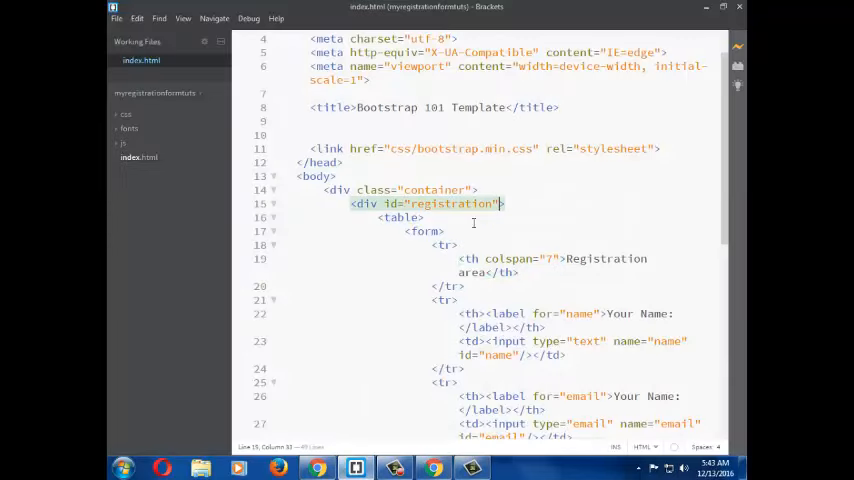
Add class="center-block" to the registration div and check the Chrome preview.
{"action": "type", "text": "class=\"\""}
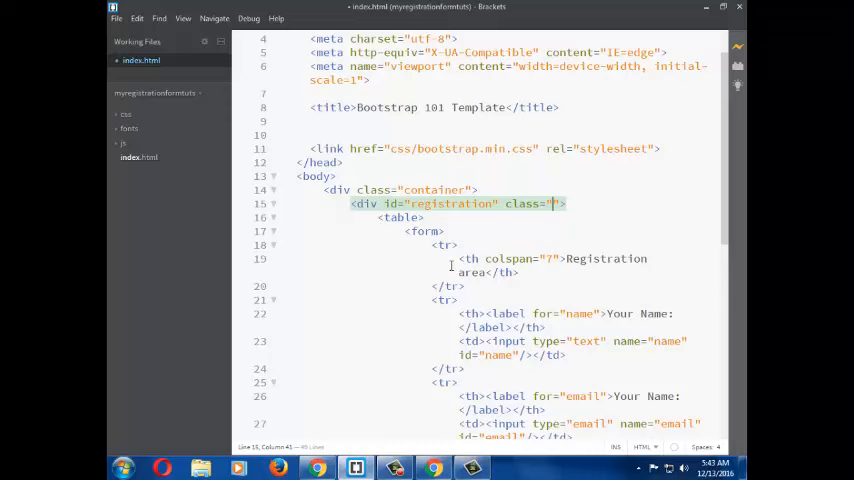
{"action": "type", "text": "center-blo"}
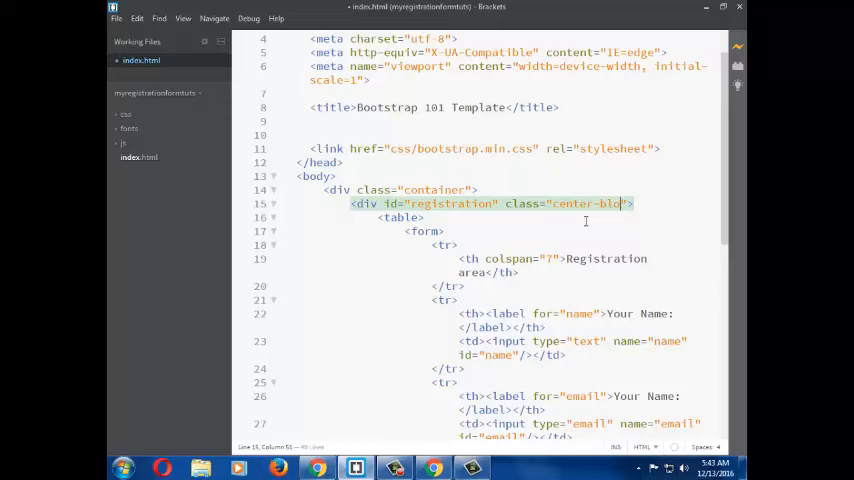
{"action": "type", "text": "ck"}
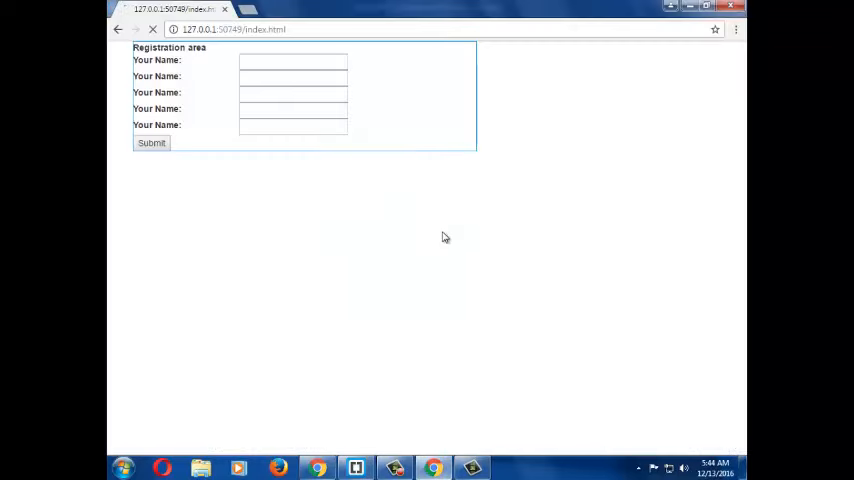
Add width="500" align="center" to the table tag and check it in Chrome.
{"action": "left_click", "coordinate": [356, 468]}
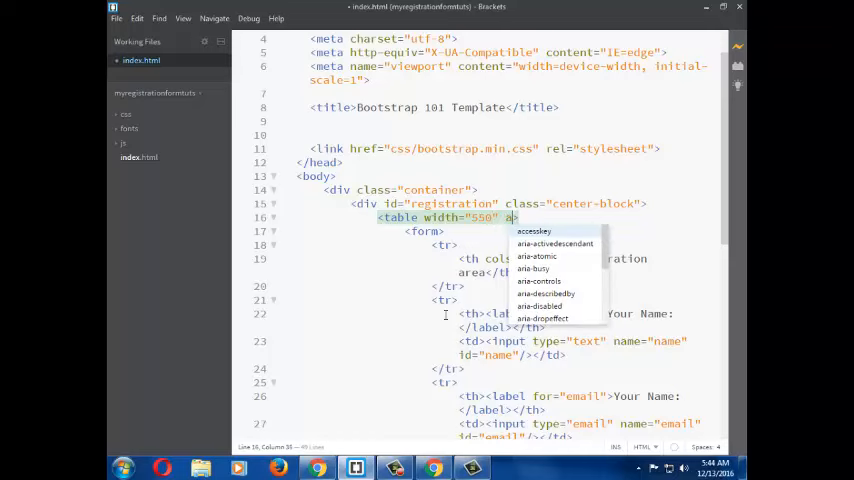
{"action": "type", "text": "lign"}
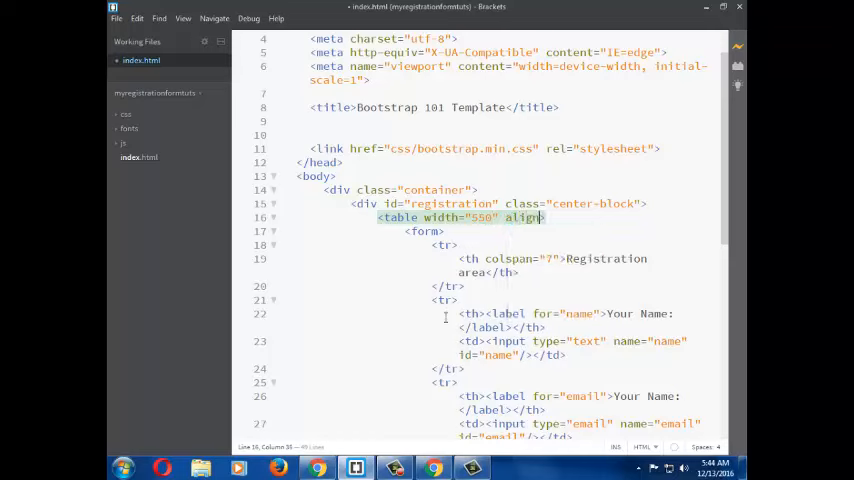
{"action": "type", "text": "center"}
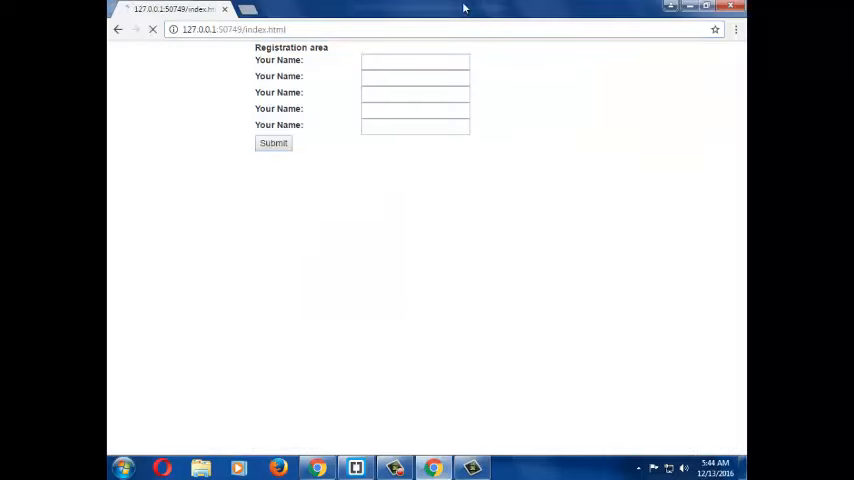
{"action": "left_click", "coordinate": [356, 468]}
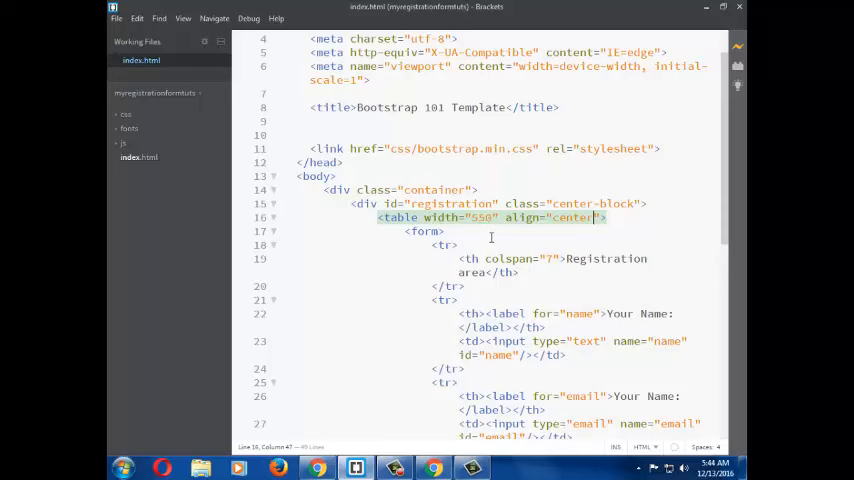
{"action": "scroll", "scroll_direction": "down", "scroll_amount": 3}
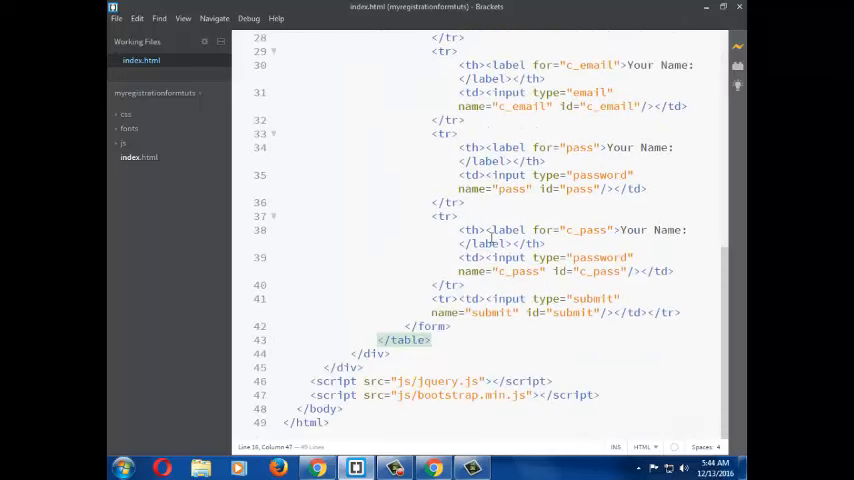